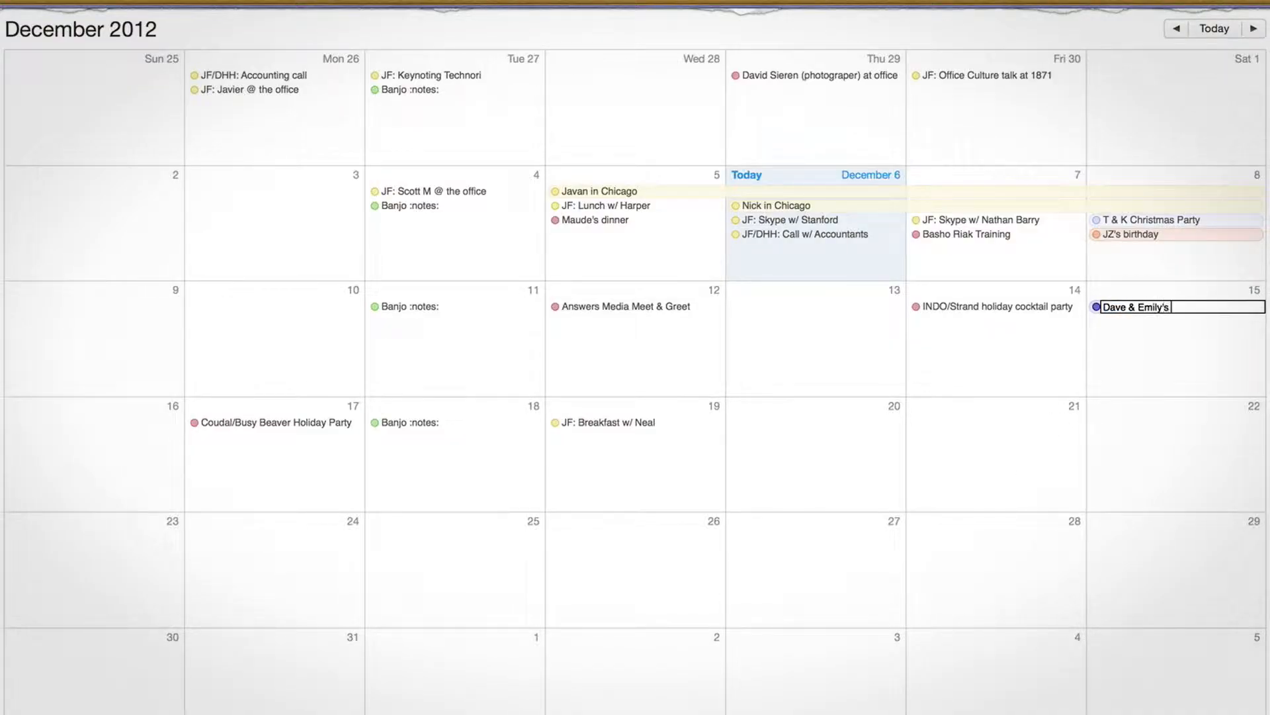
# Leave the Basecamp calendar view and go to the Projects page
pyautogui.click(1205, 130)
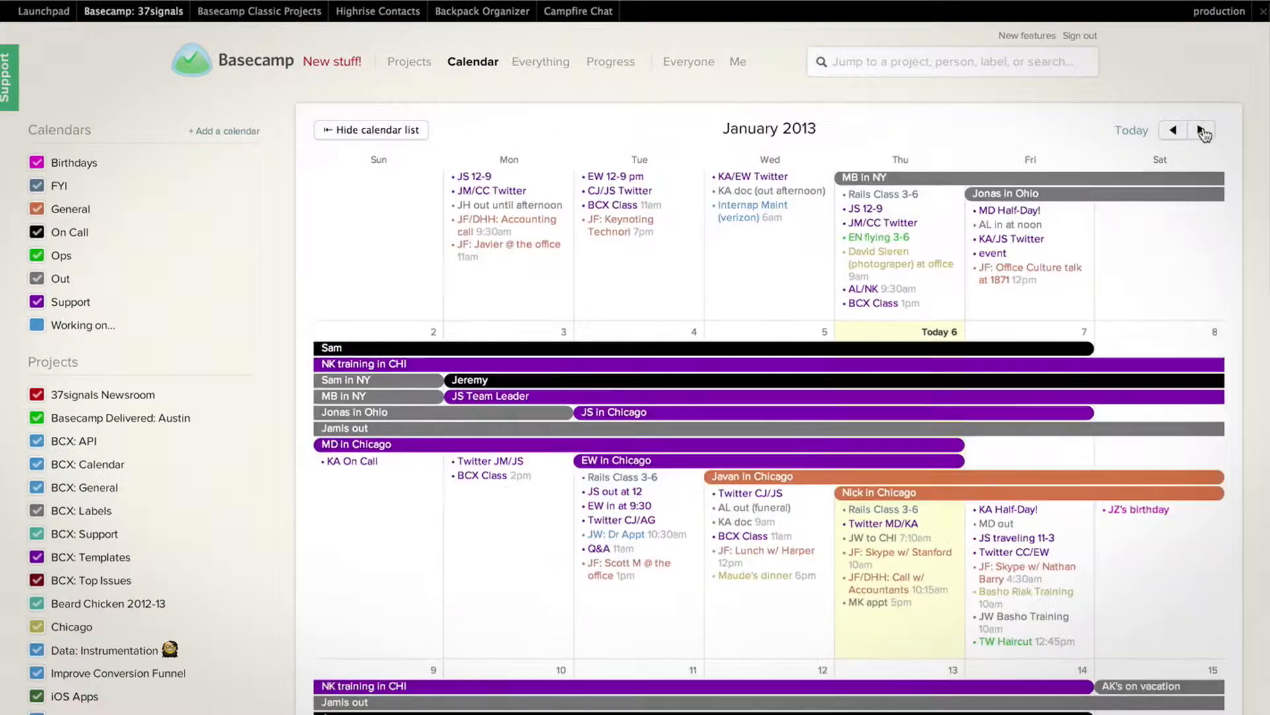
pyautogui.click(409, 61)
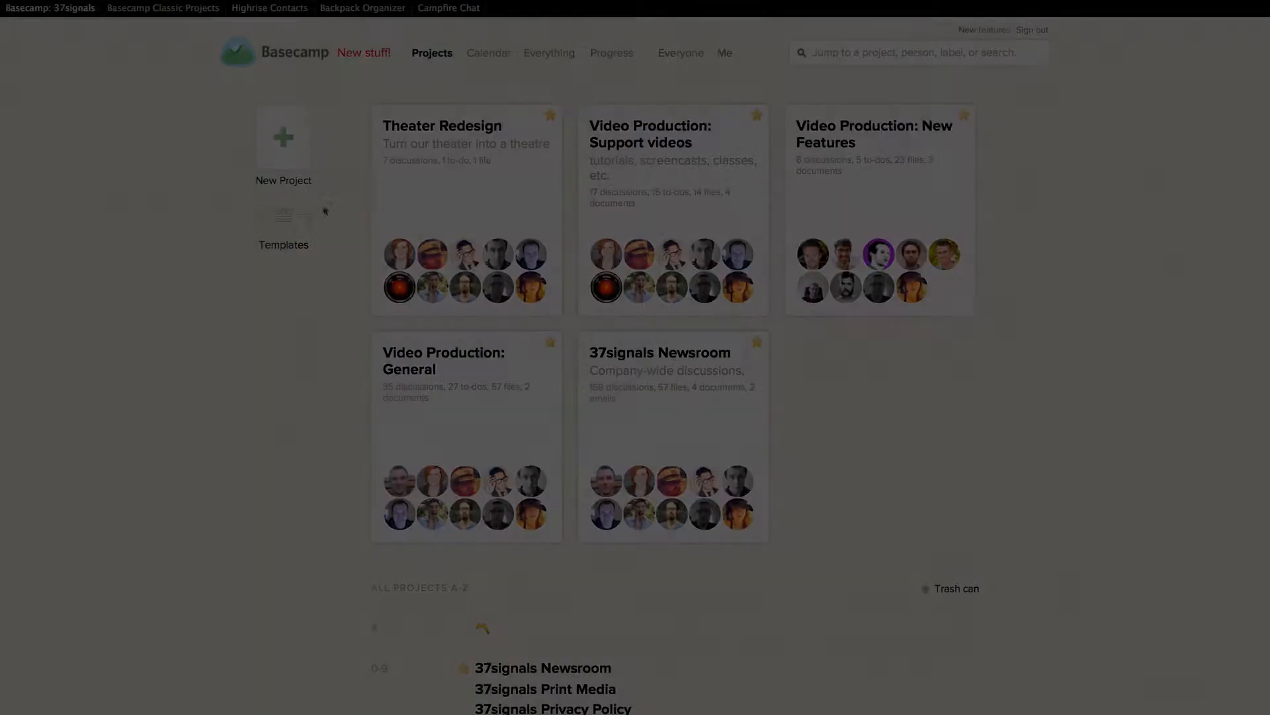
# Open Calendar's 'Subscribe to iCal' page and scroll to the Support calendar's subscription link
pyautogui.click(487, 53)
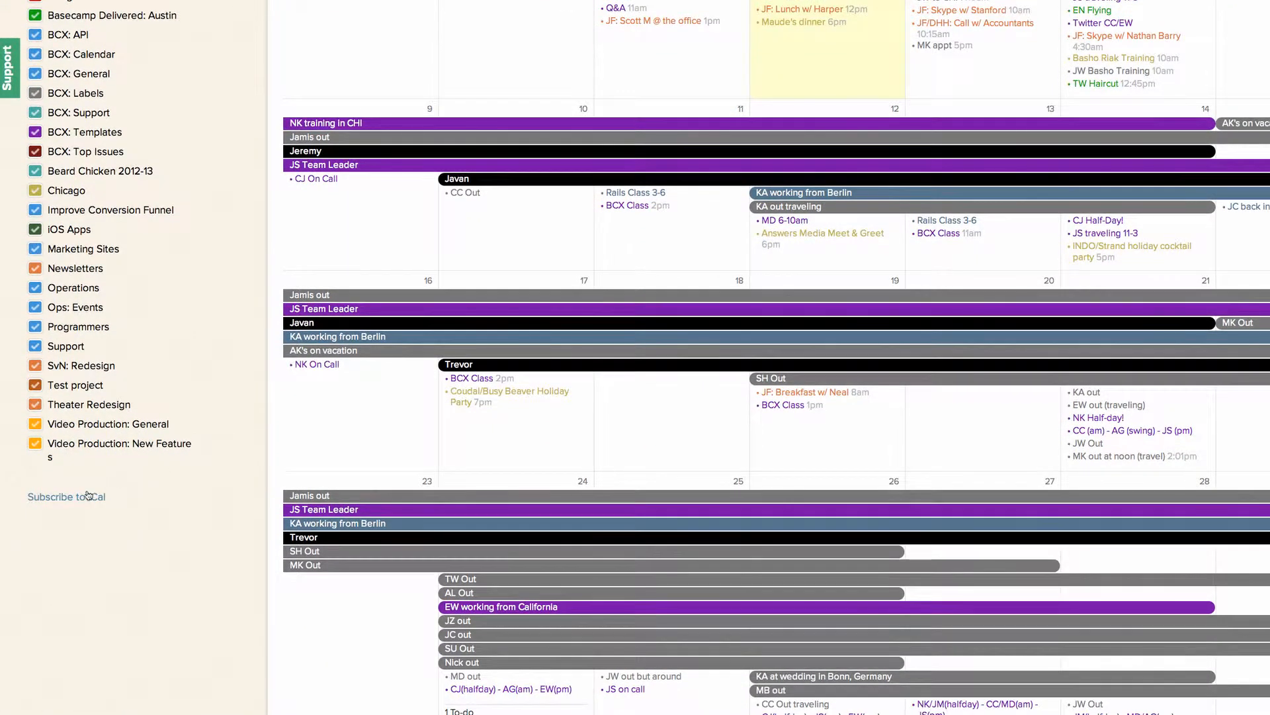
pyautogui.click(62, 496)
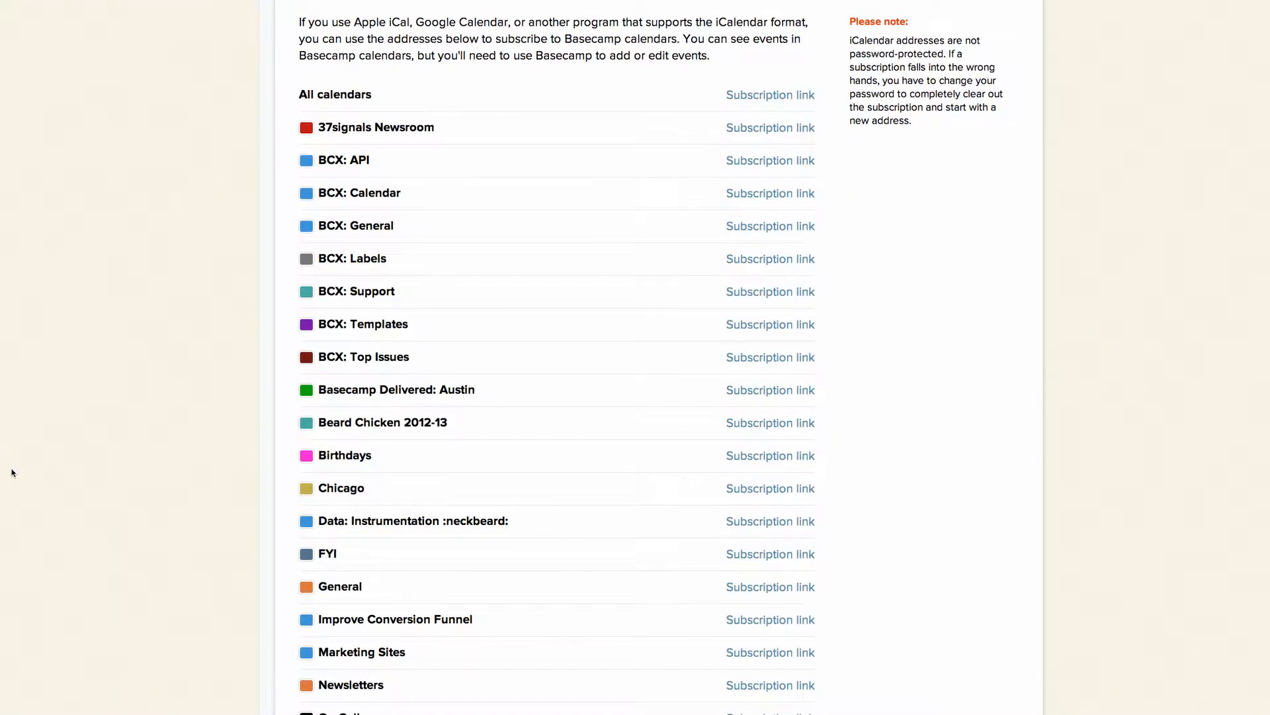
pyautogui.scroll(-3)
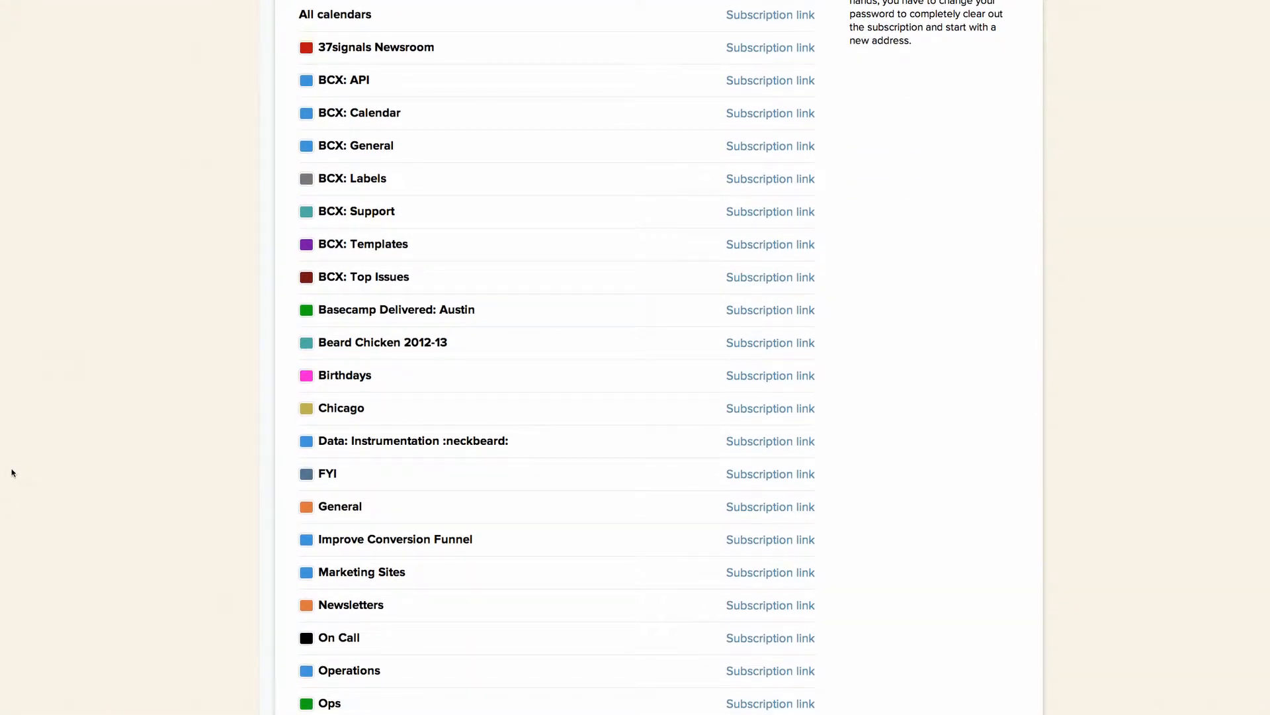
pyautogui.scroll(-3)
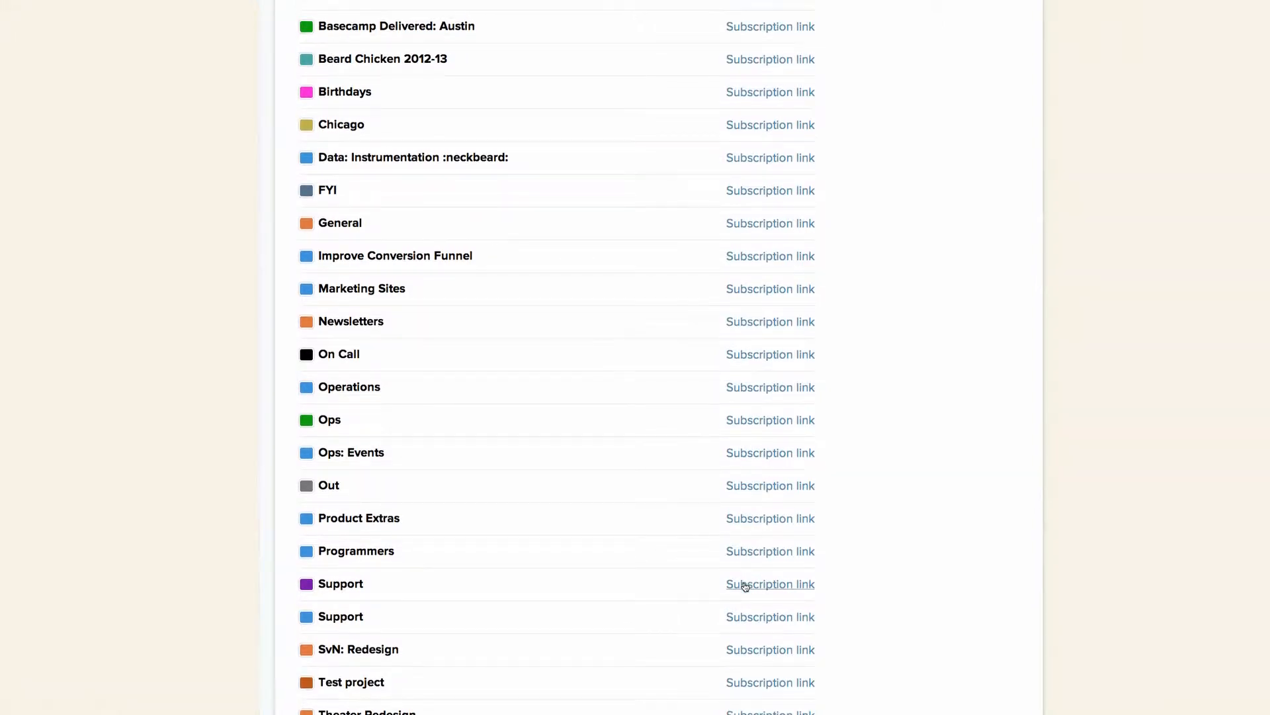
pyautogui.click(769, 584)
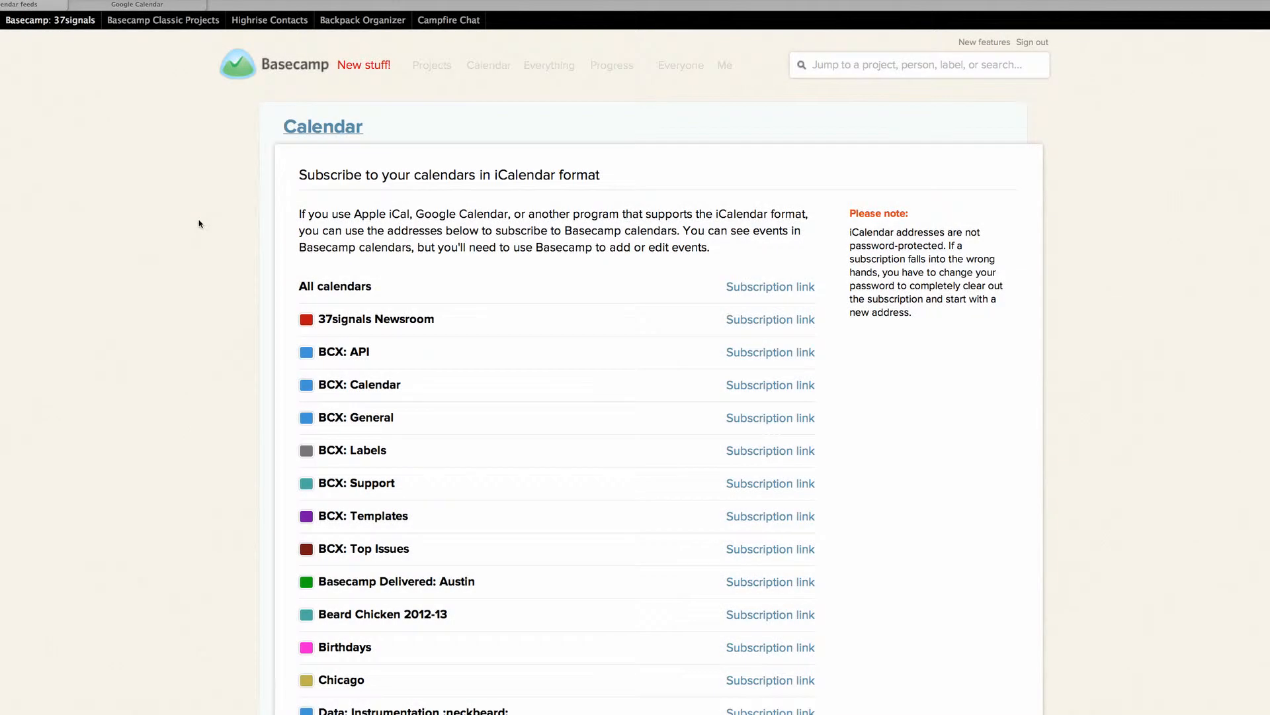
# Scroll down and copy the purple Support calendar's subscription address
pyautogui.scroll(-3)
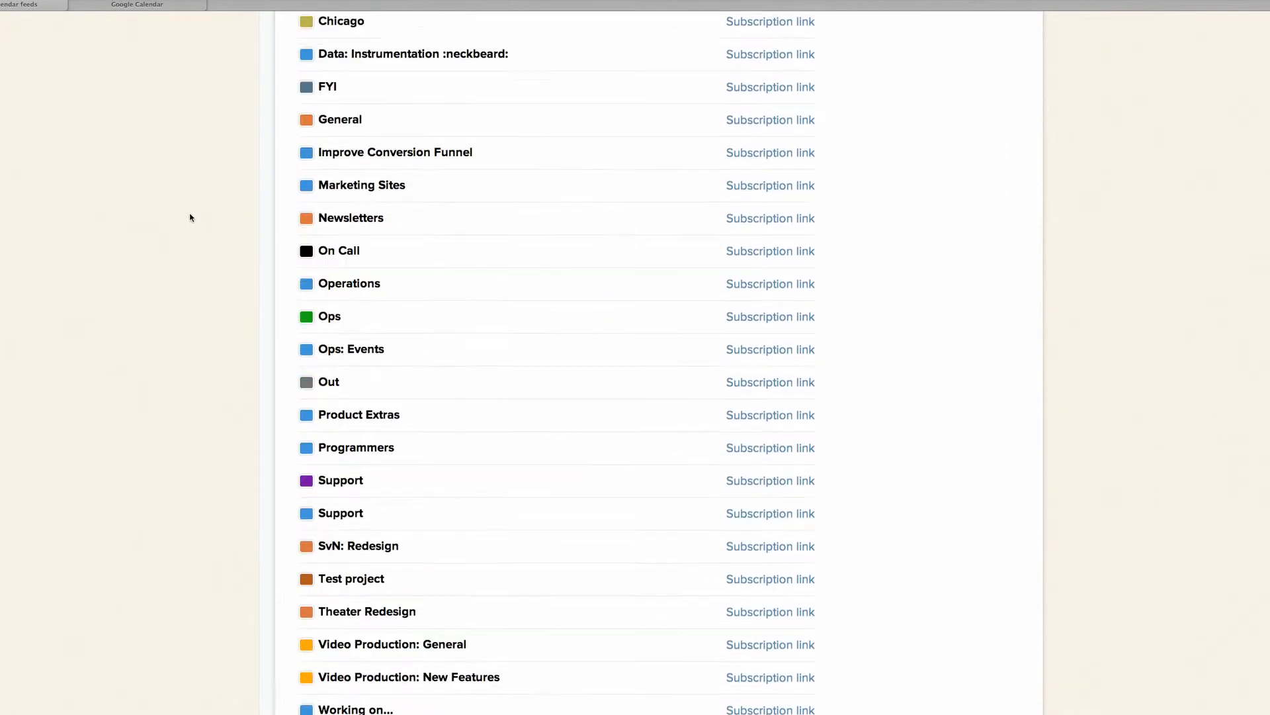
pyautogui.scroll(-3)
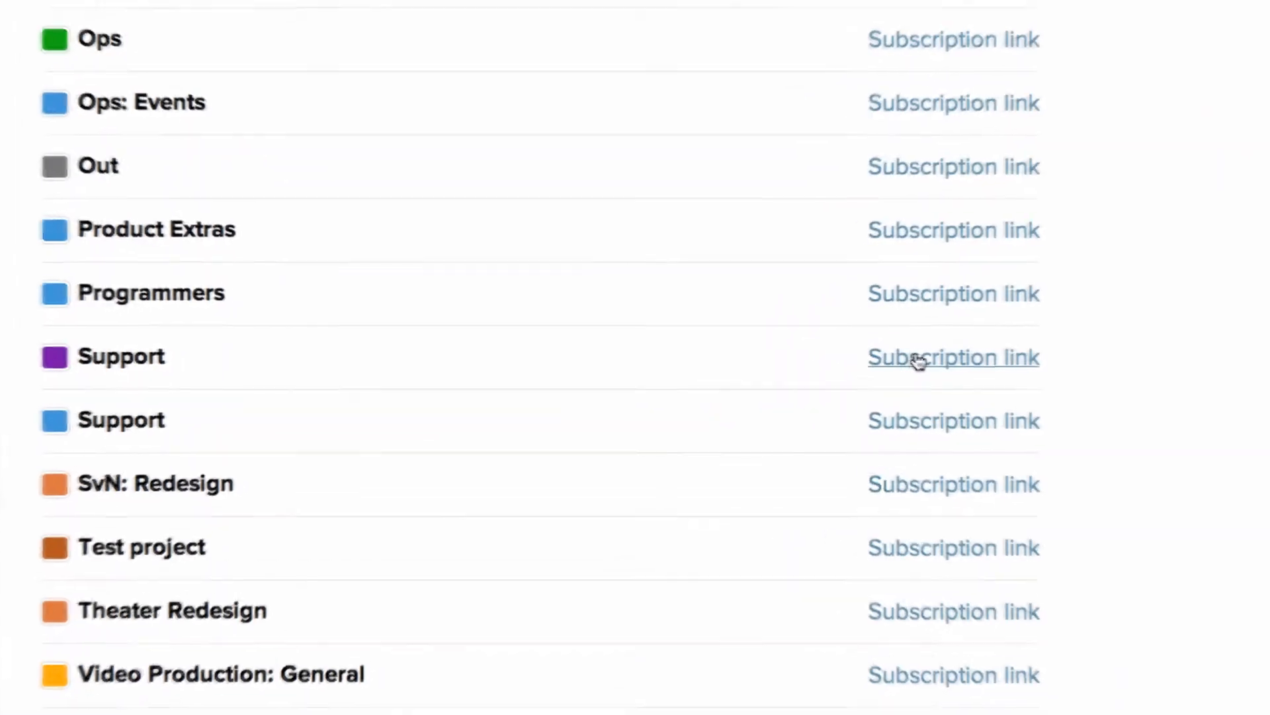
pyautogui.doubleClick(954, 358)
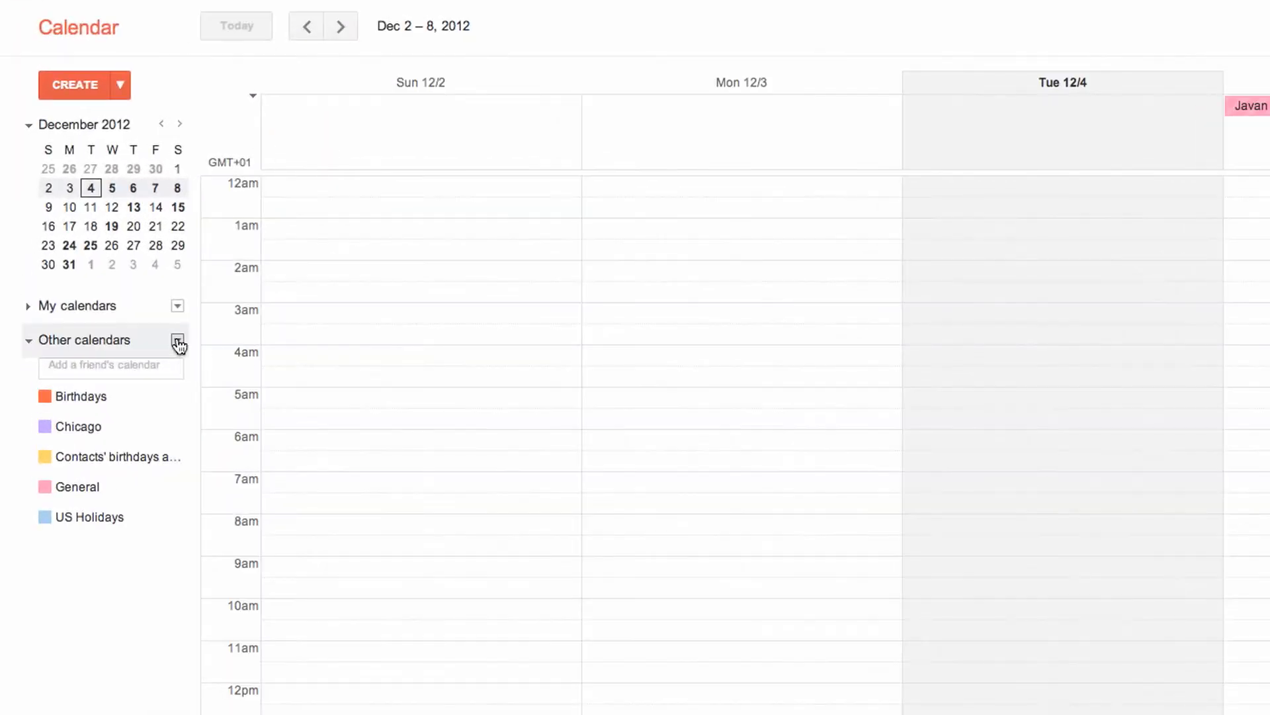
# From Google Calendar's Other calendars menu, choose Add by URL for the Basecamp link
pyautogui.click(177, 339)
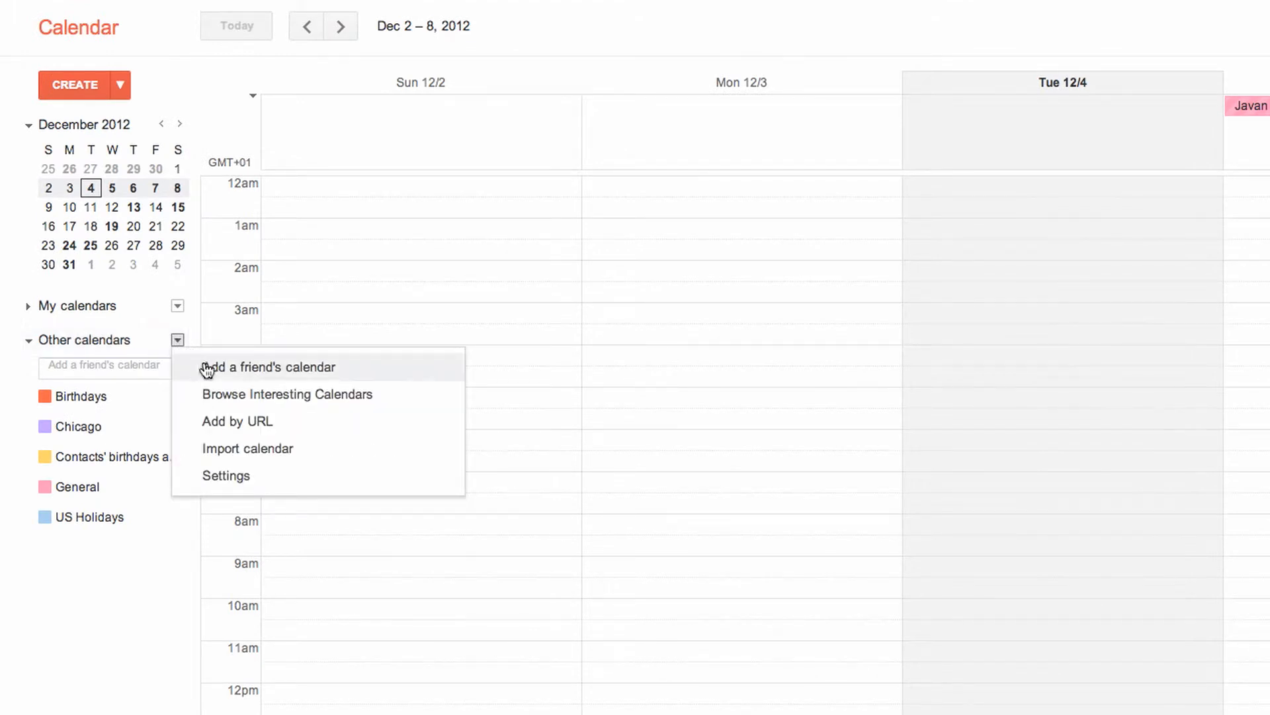
pyautogui.click(238, 421)
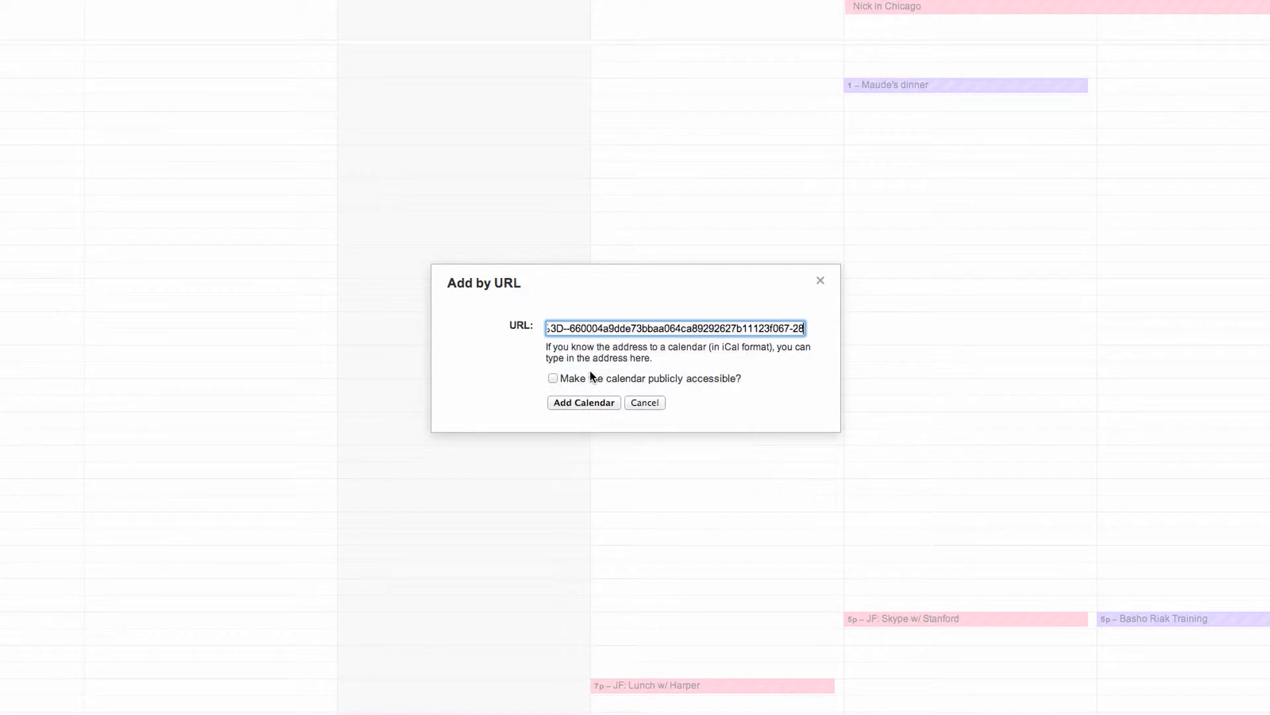